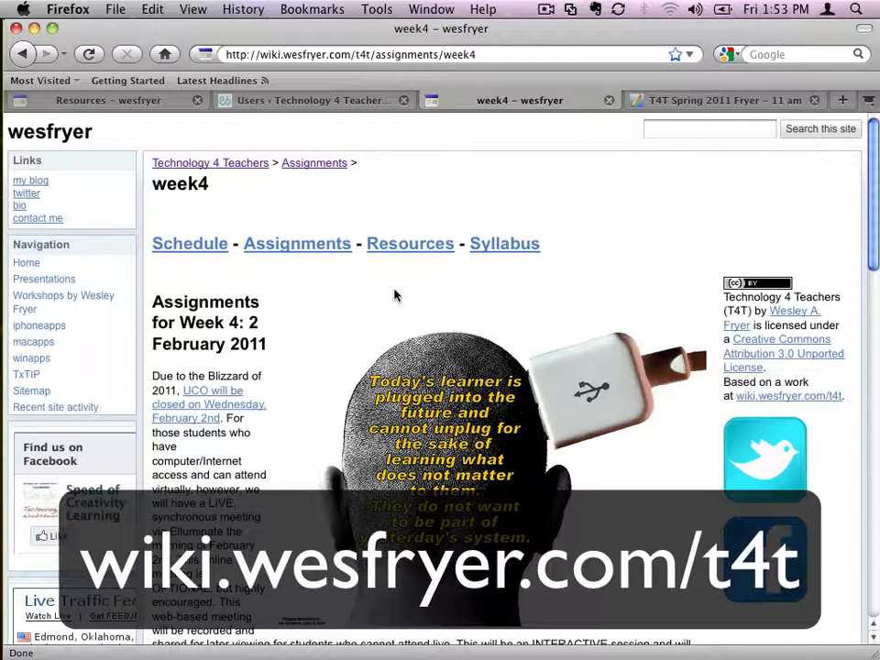
pyautogui.moveTo(418, 274)
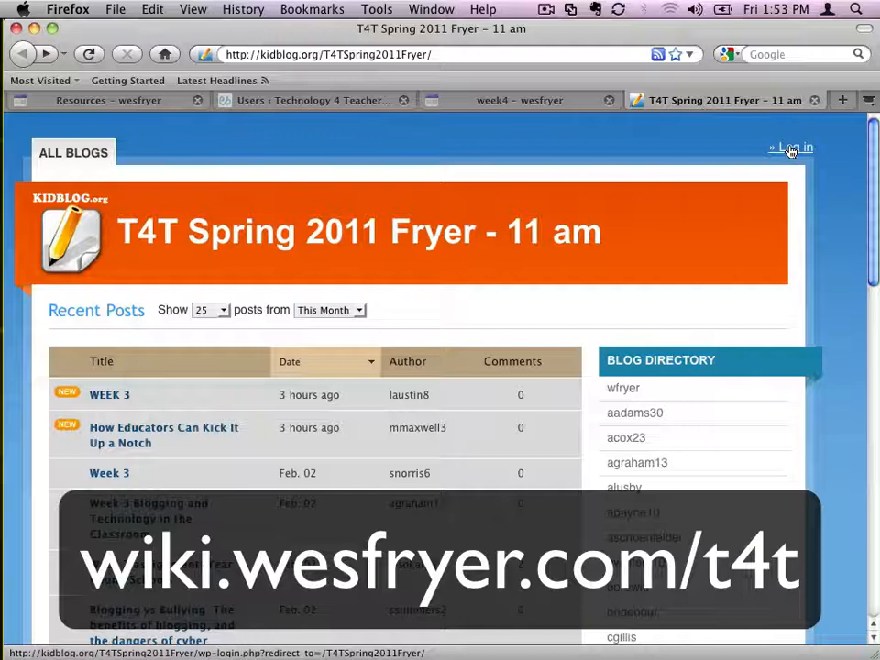
# Log in as the teacher to the T4T Spring 2011 Fryer class blog
pyautogui.click(791, 148)
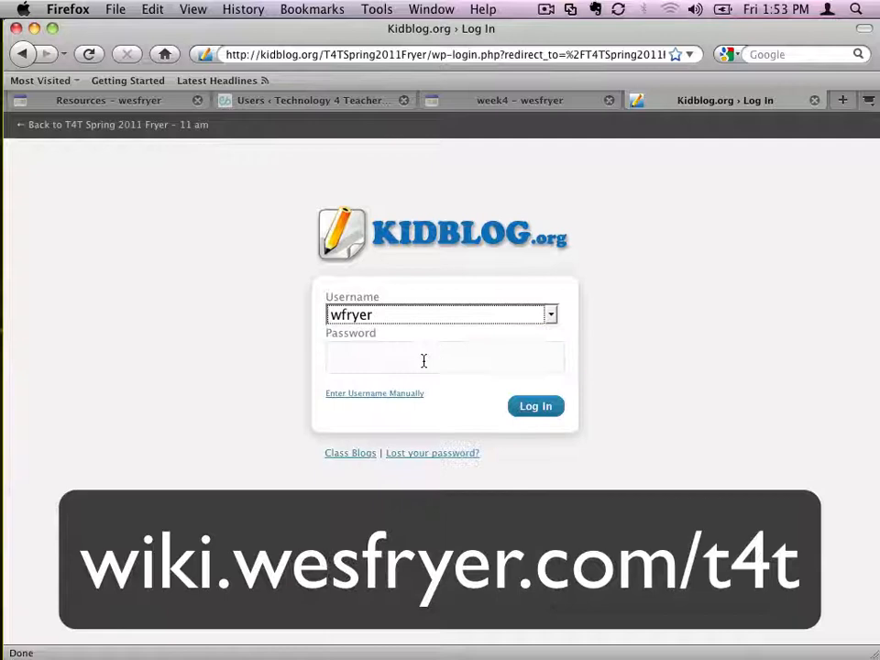
pyautogui.click(536, 406)
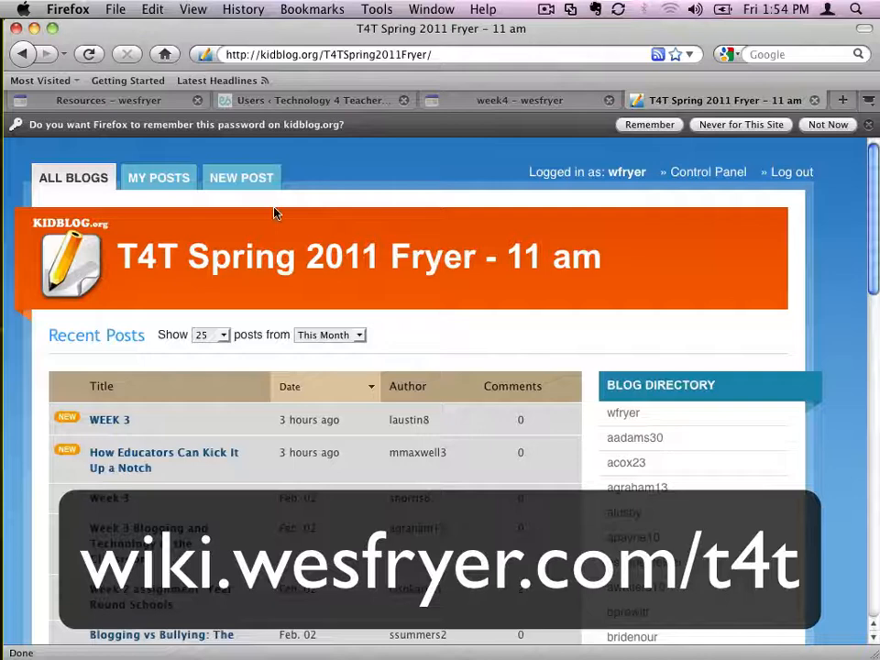
pyautogui.moveTo(264, 195)
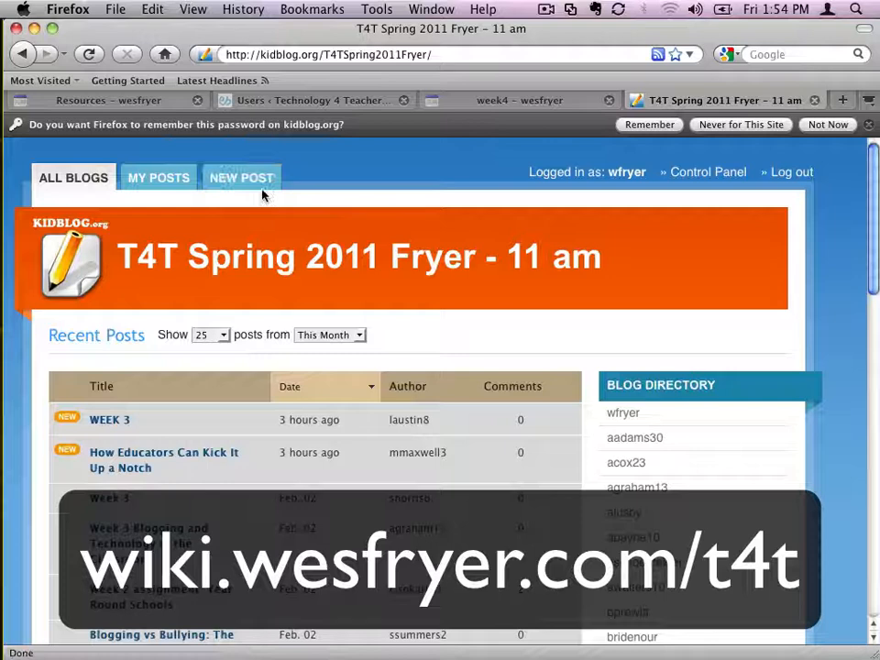
# Start a post 'Reflection on Intersections Video' opening with a sentence on Kuropatwa's "Intersections."
pyautogui.click(241, 178)
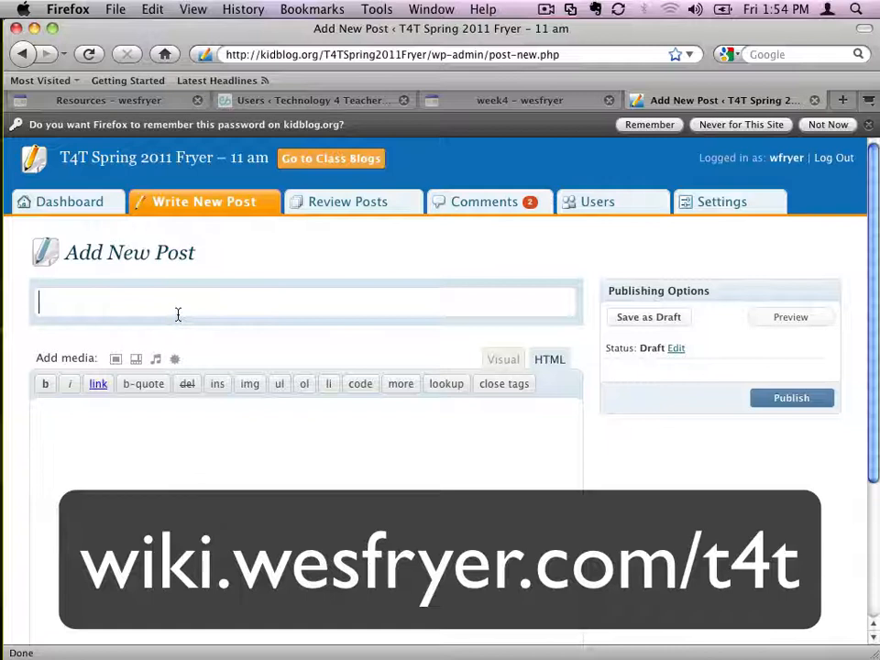
pyautogui.write('Reflection on Intersections Video')
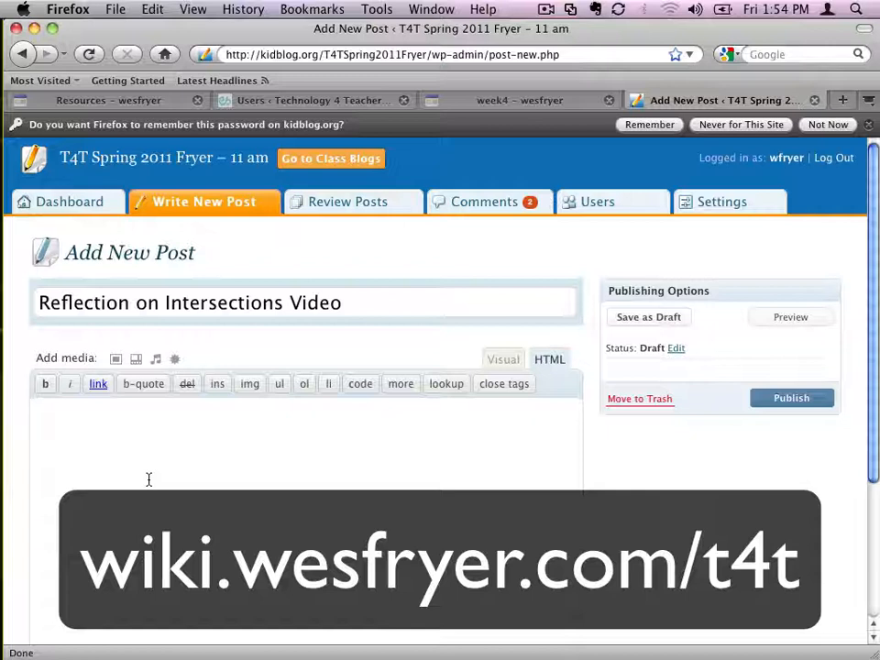
pyautogui.write('This is my initial')
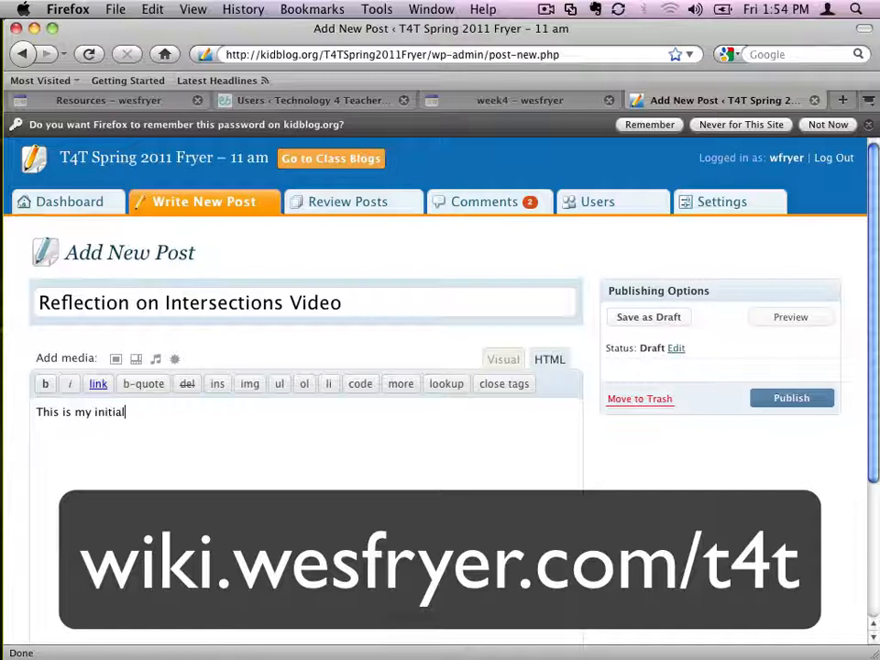
pyautogui.write('reflection on Darren Kuropatwa')
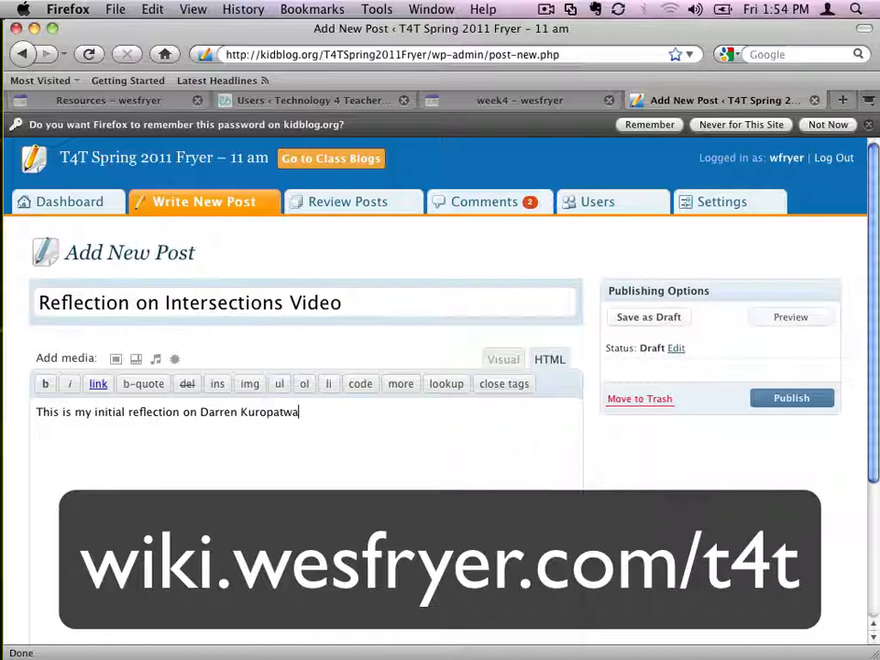
pyautogui.write('\'s K12Online video, "Intersc')
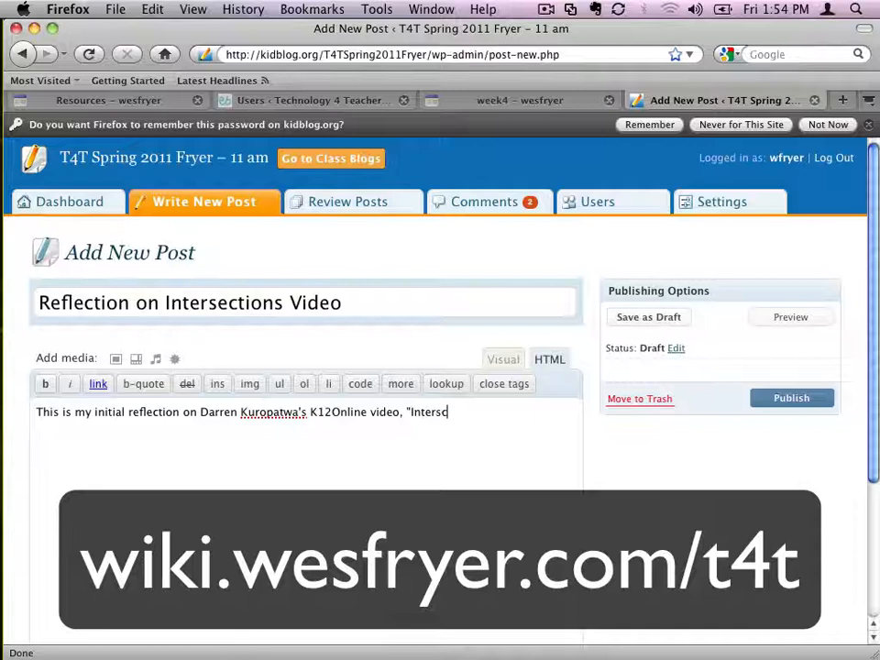
pyautogui.write('ections."')
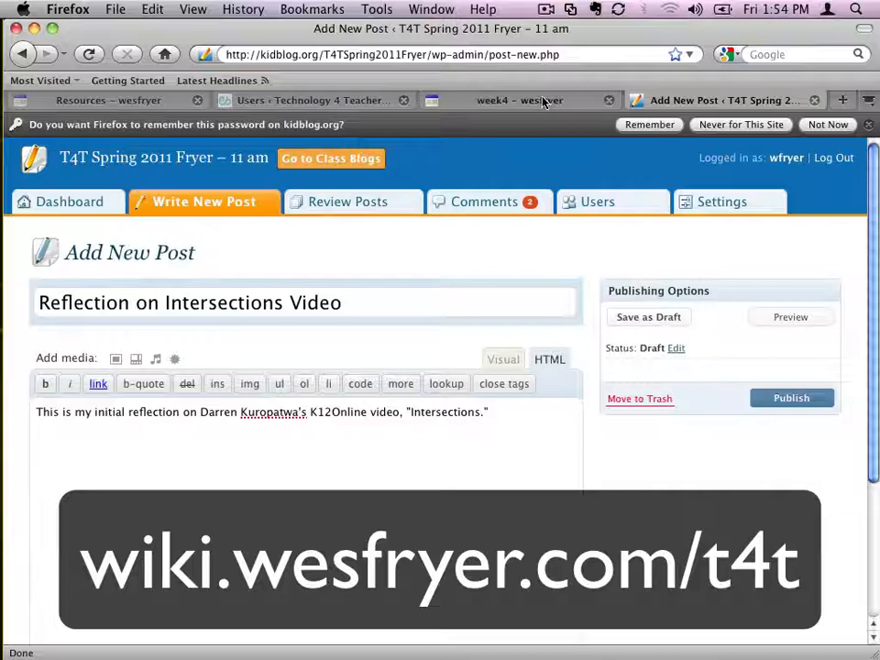
# From the week 4 Assignments page, follow the 'intersections' link to blip.tv
pyautogui.click(520, 100)
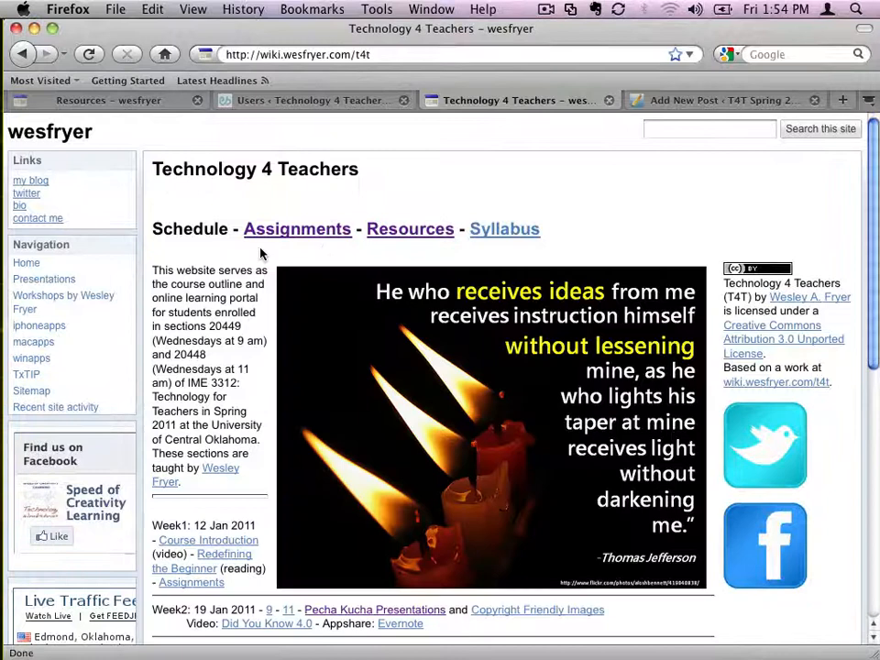
pyautogui.click(296, 229)
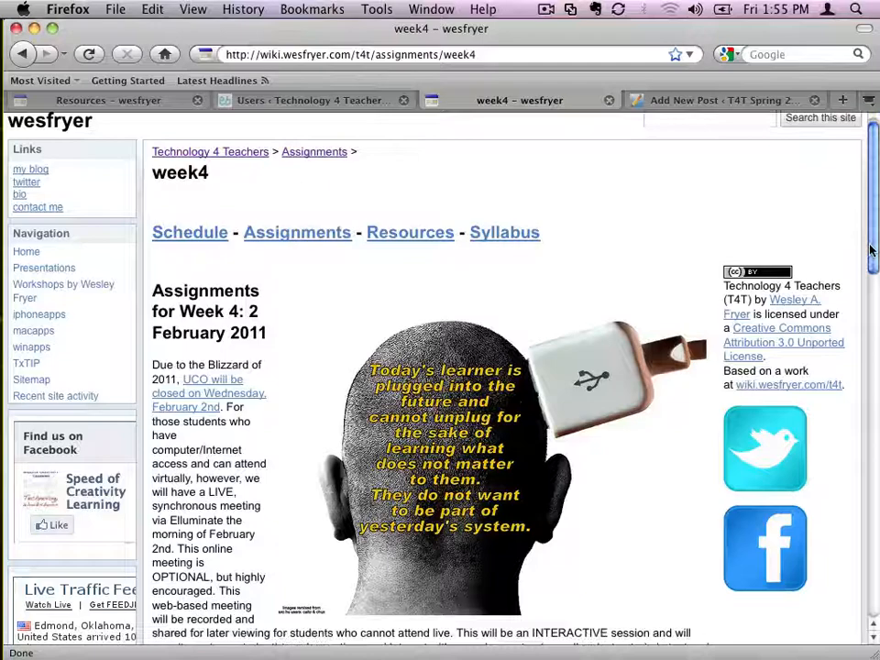
pyautogui.scroll(-3)
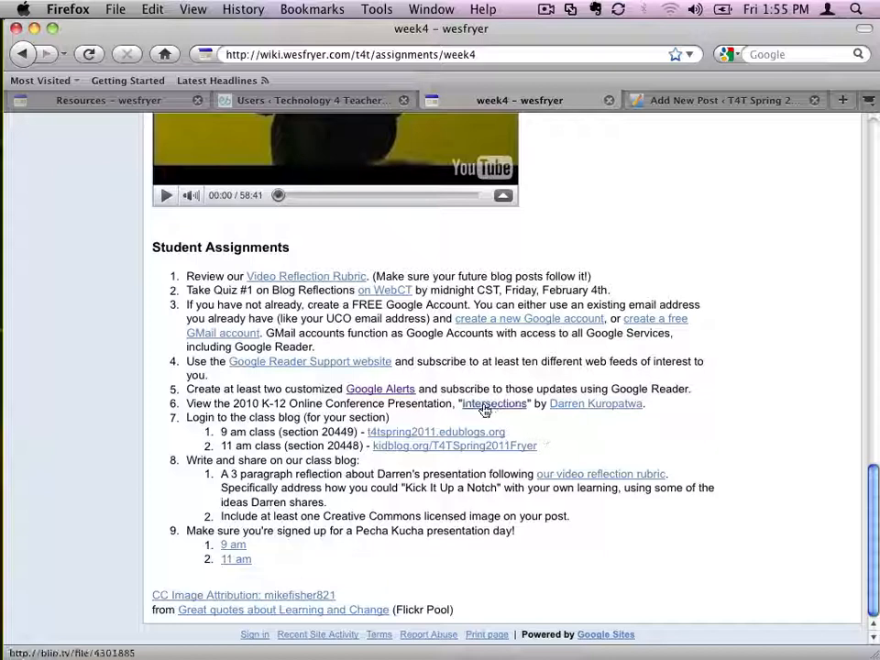
pyautogui.click(494, 404)
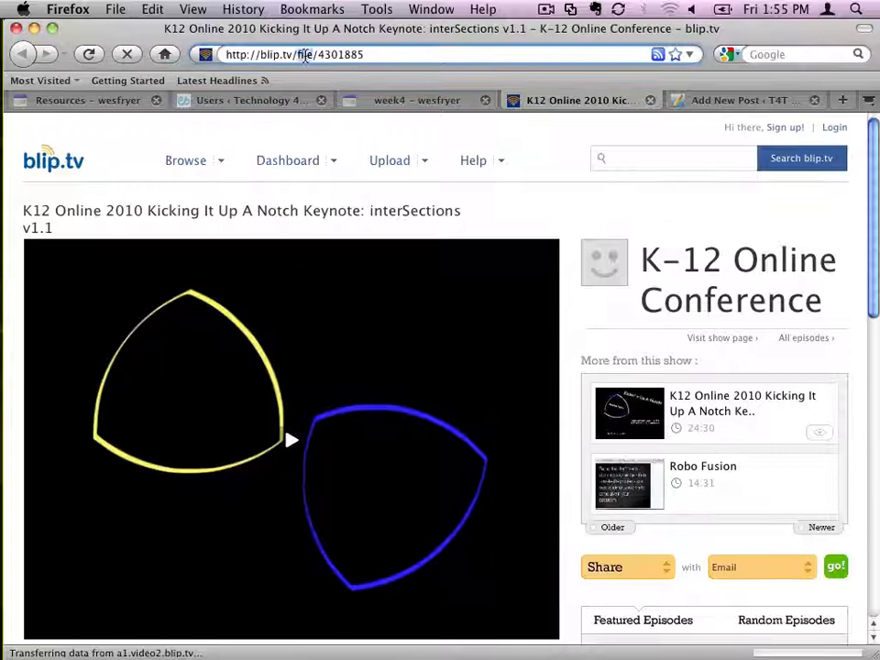
# Copy the blip.tv address and link the video phrase to it in Visual mode
pyautogui.rightClick(302, 55)
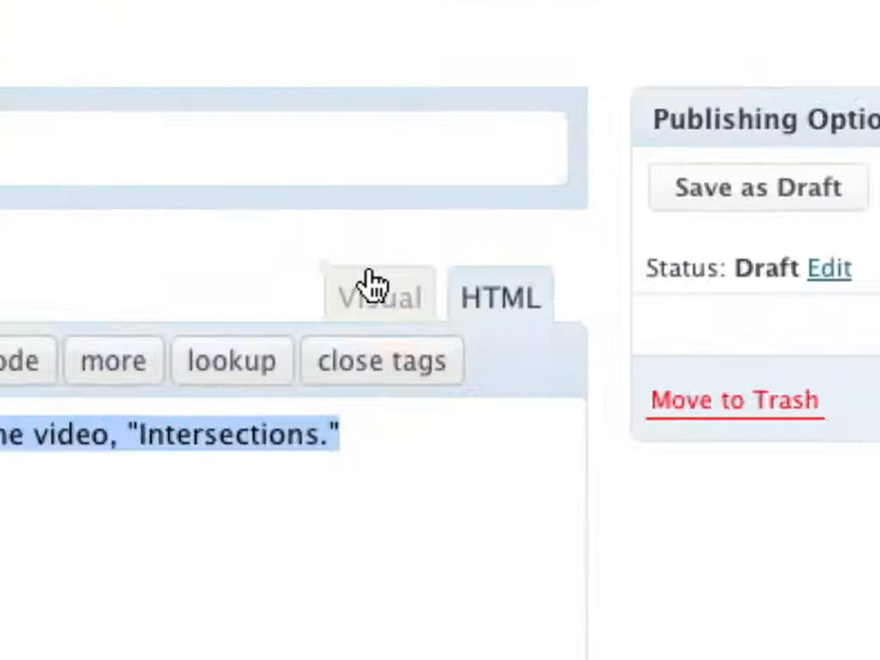
pyautogui.click(379, 295)
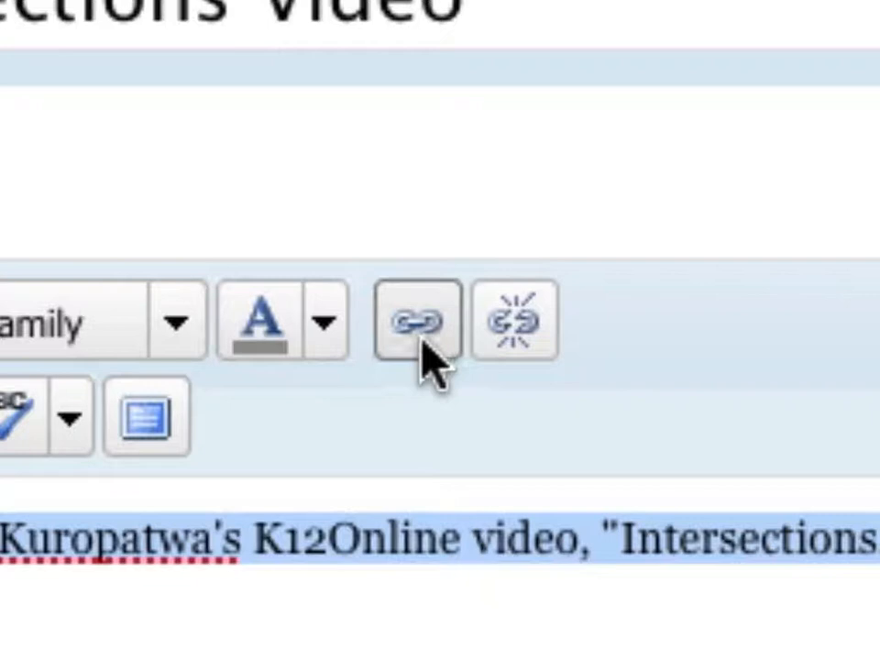
pyautogui.click(422, 325)
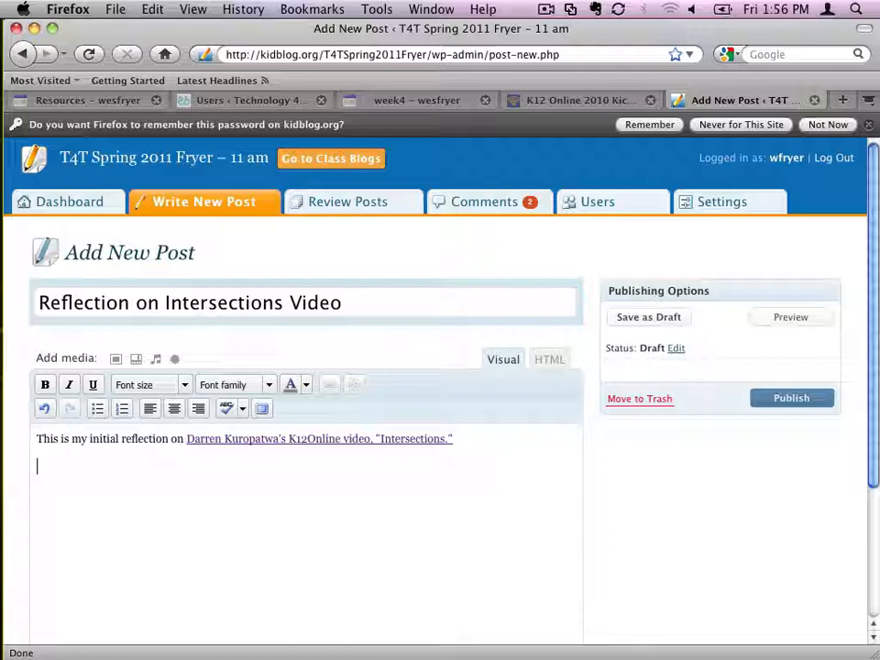
pyautogui.write('http://blip.tv/file/4301885')
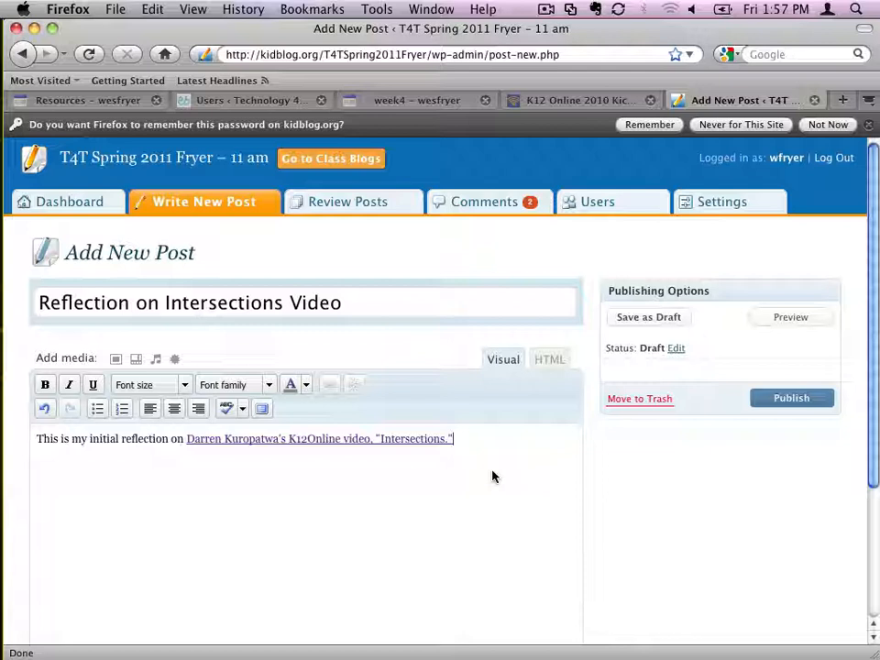
pyautogui.moveTo(408, 454)
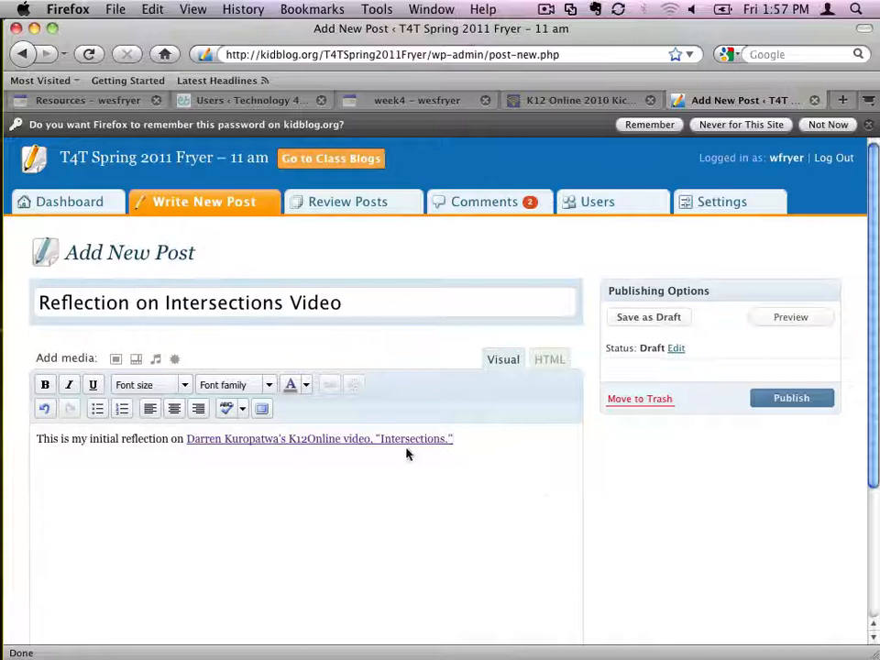
pyautogui.moveTo(411, 462)
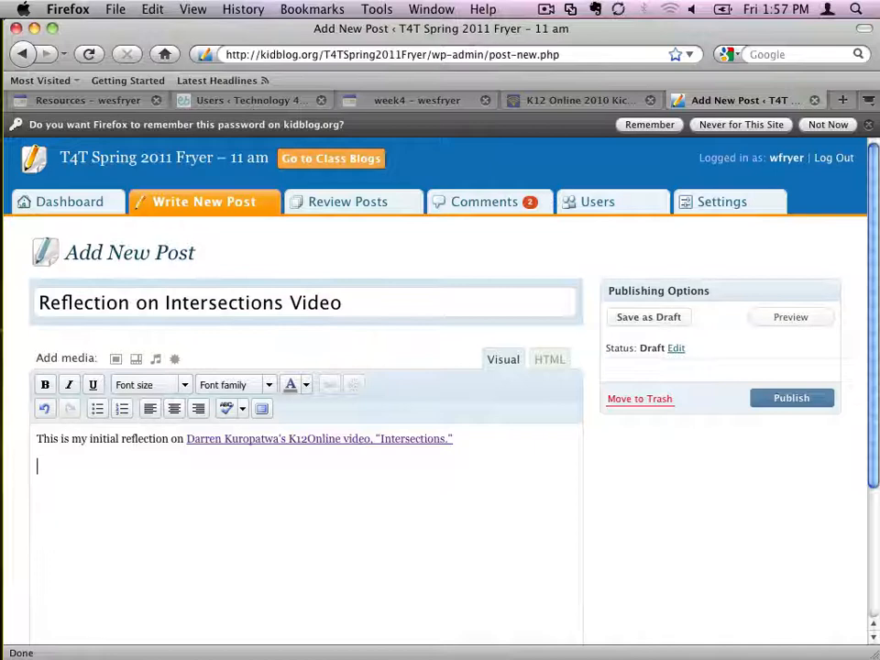
# Return to the week 4 page and bring up the interSections keynote's blip.tv tab
pyautogui.click(426, 100)
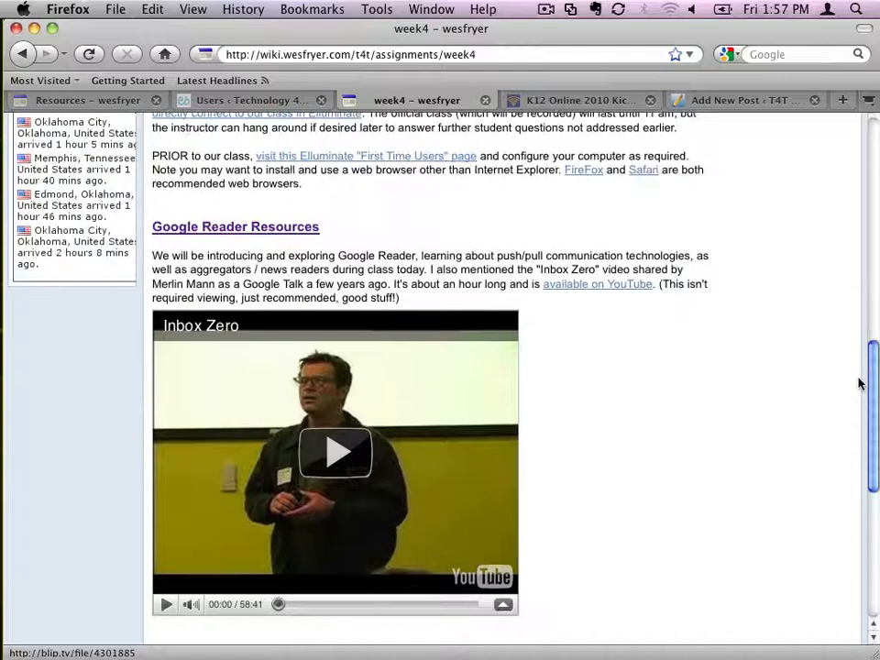
pyautogui.scroll(-3)
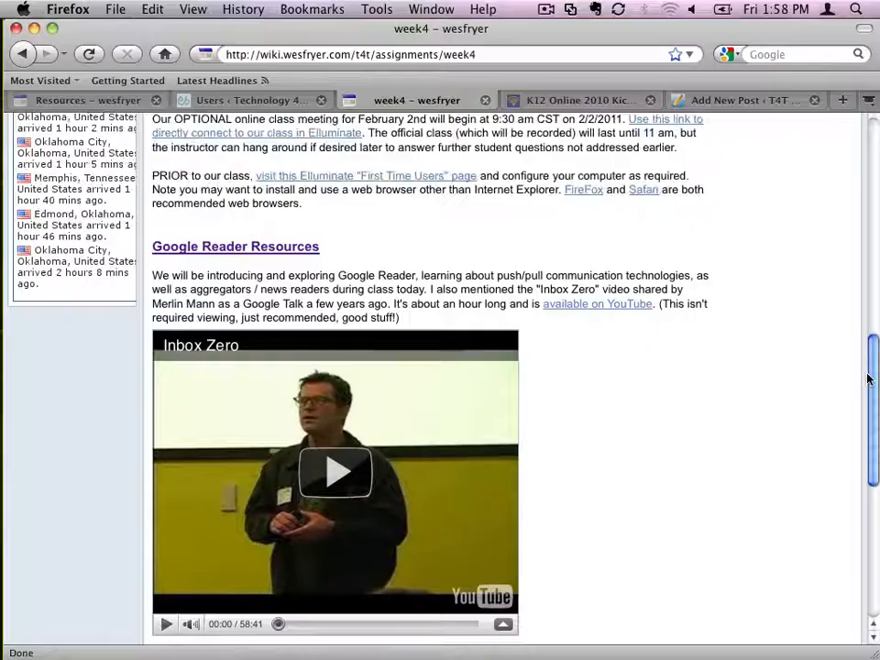
pyautogui.scroll(-3)
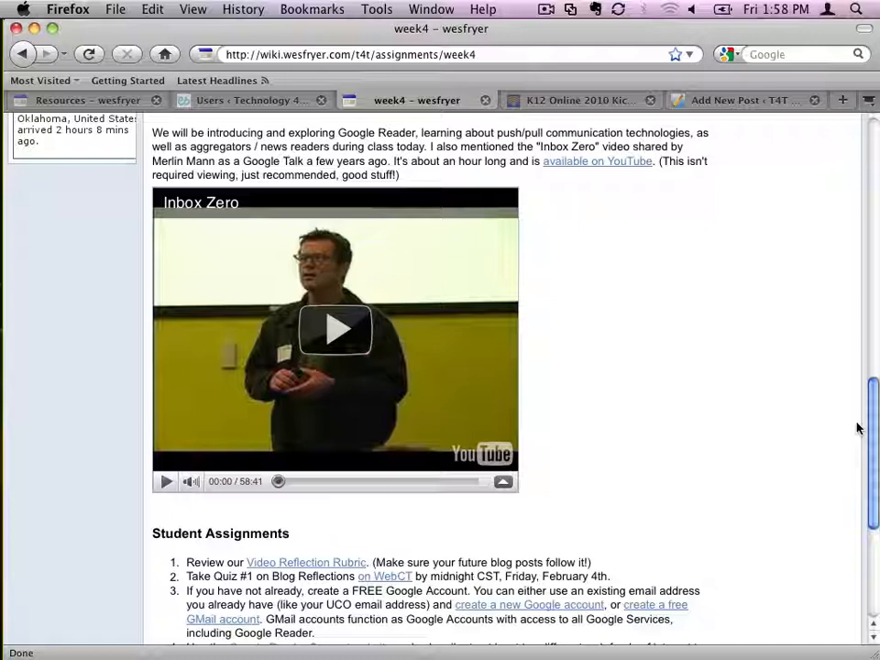
pyautogui.click(578, 100)
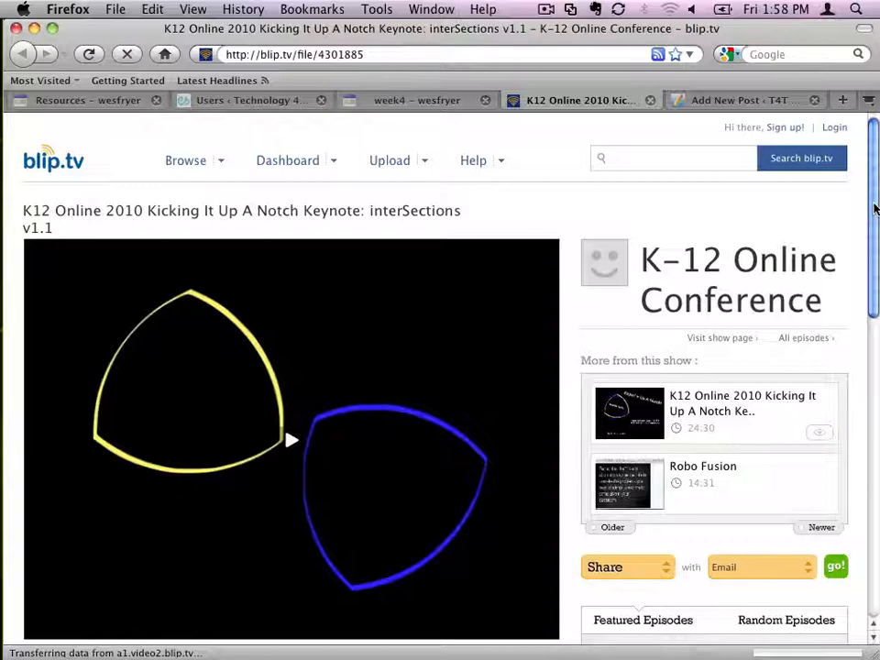
# Copy the keynote's embed code from the player's share options
pyautogui.scroll(-3)
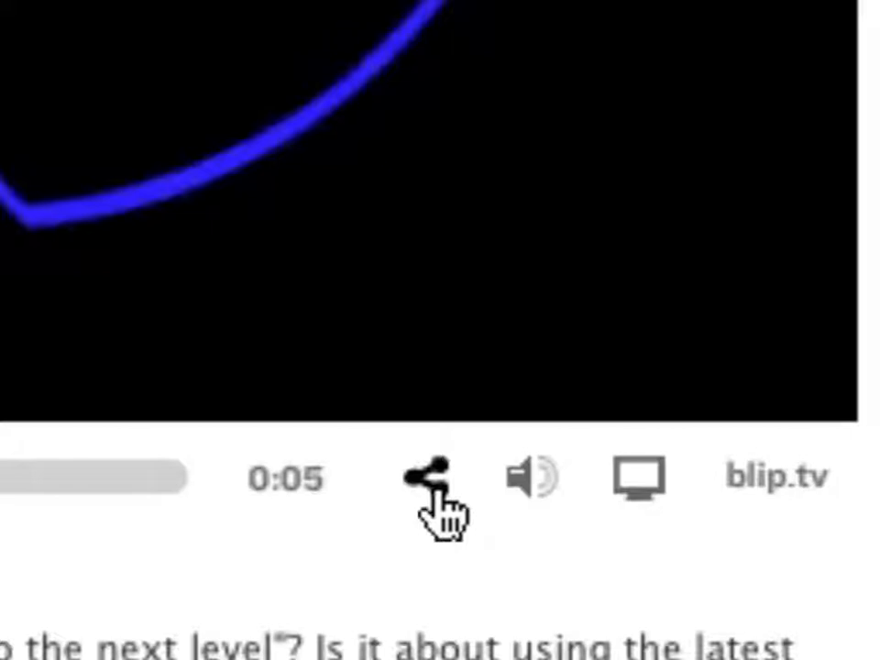
pyautogui.click(428, 478)
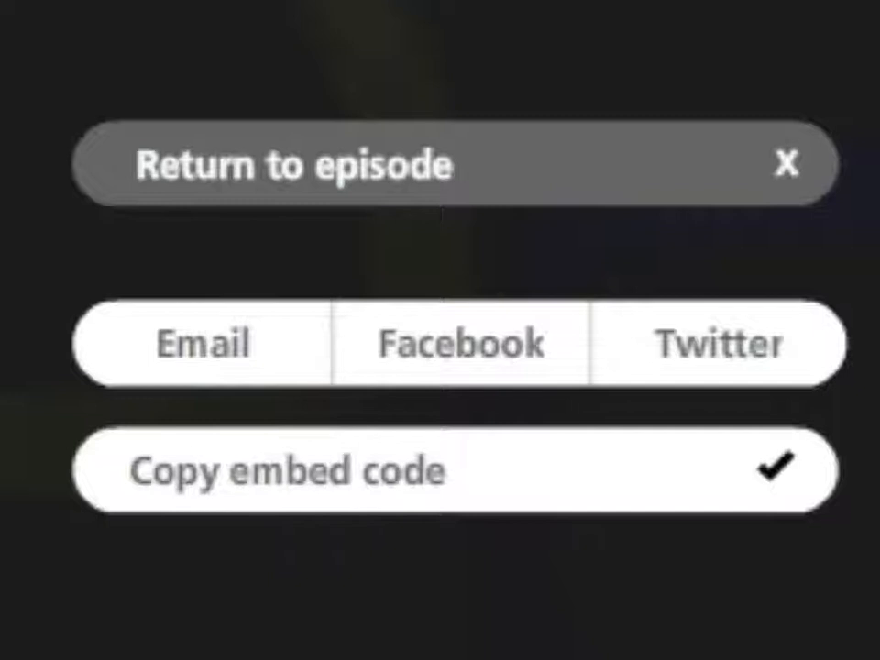
pyautogui.click(190, 9)
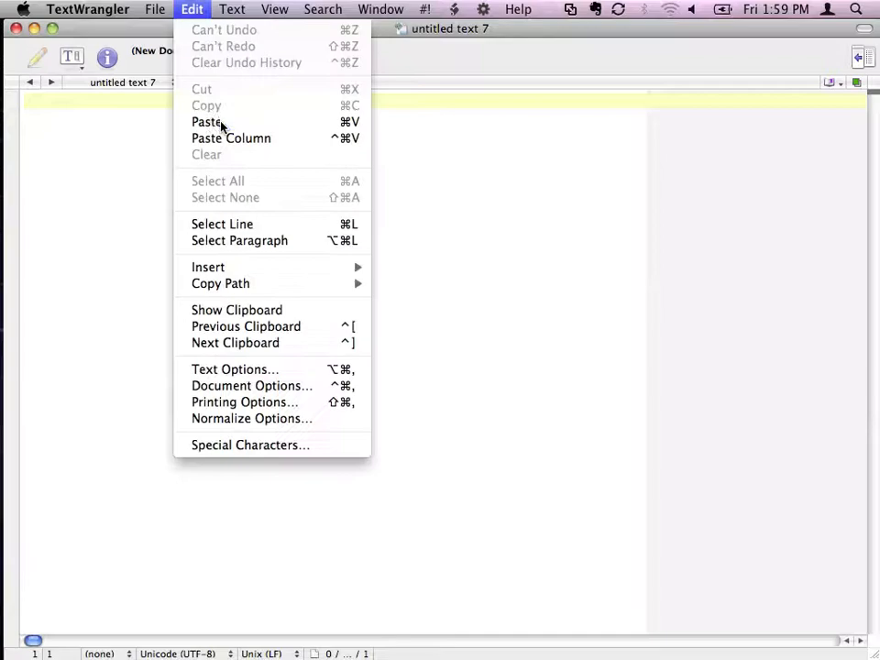
# Paste the embed code into an untitled TextWrangler document and return to Firefox
pyautogui.click(205, 121)
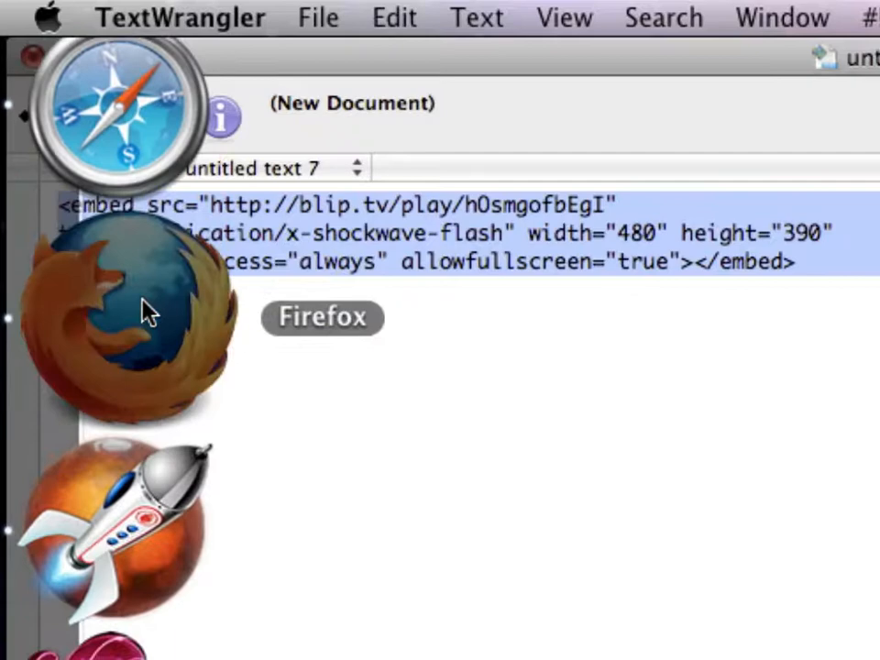
pyautogui.click(124, 325)
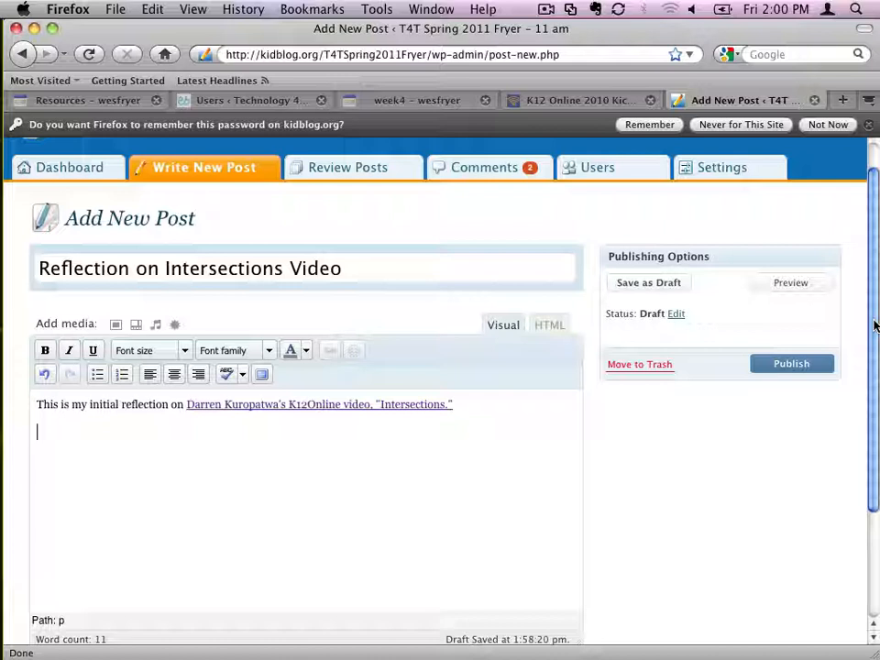
pyautogui.click(791, 363)
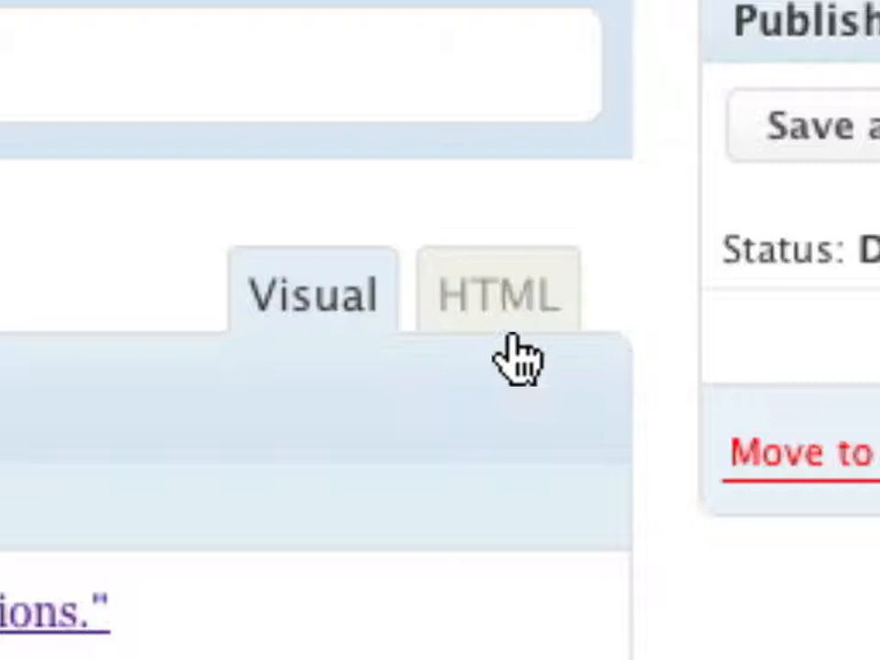
pyautogui.click(494, 293)
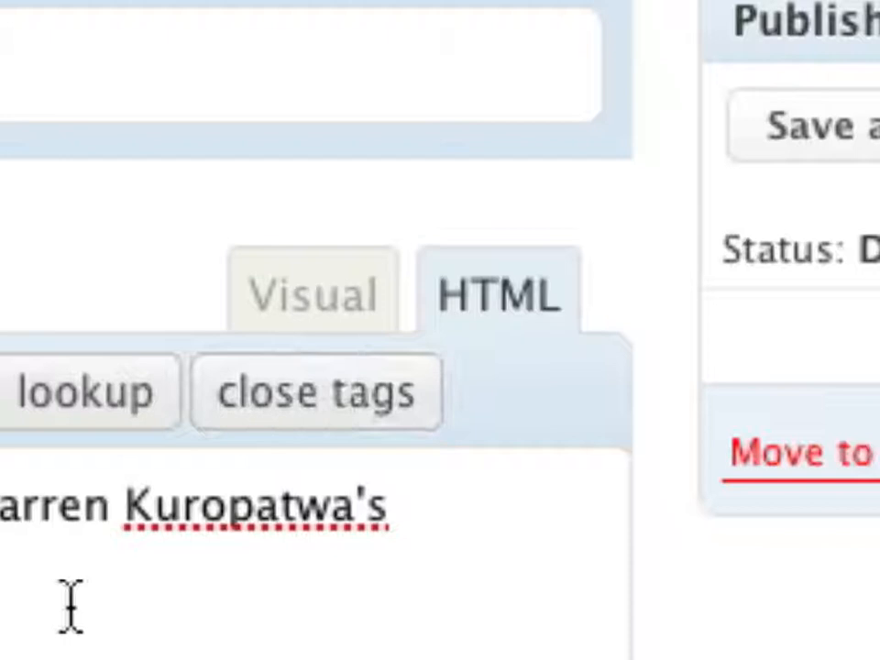
pyautogui.click(312, 297)
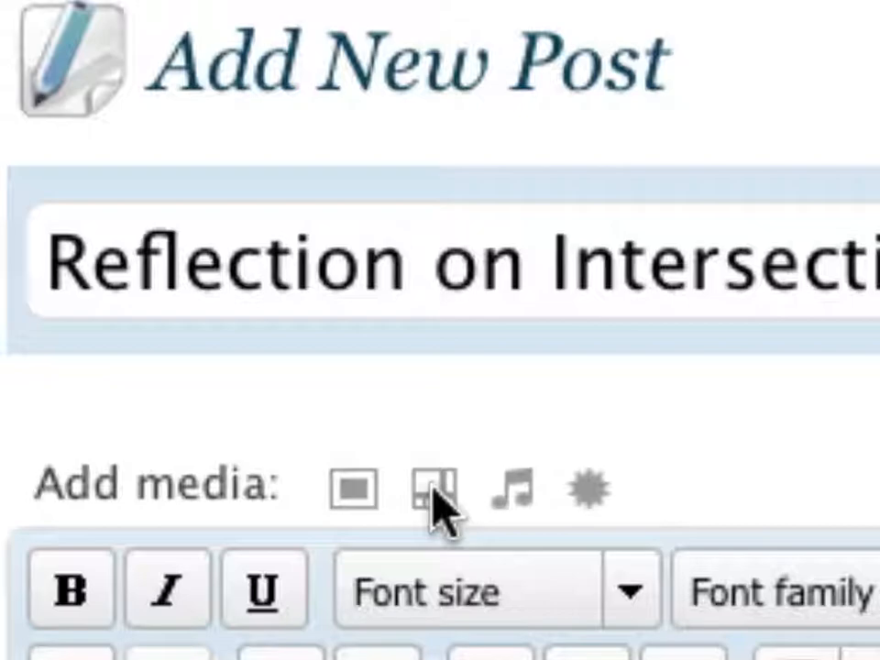
pyautogui.click(425, 488)
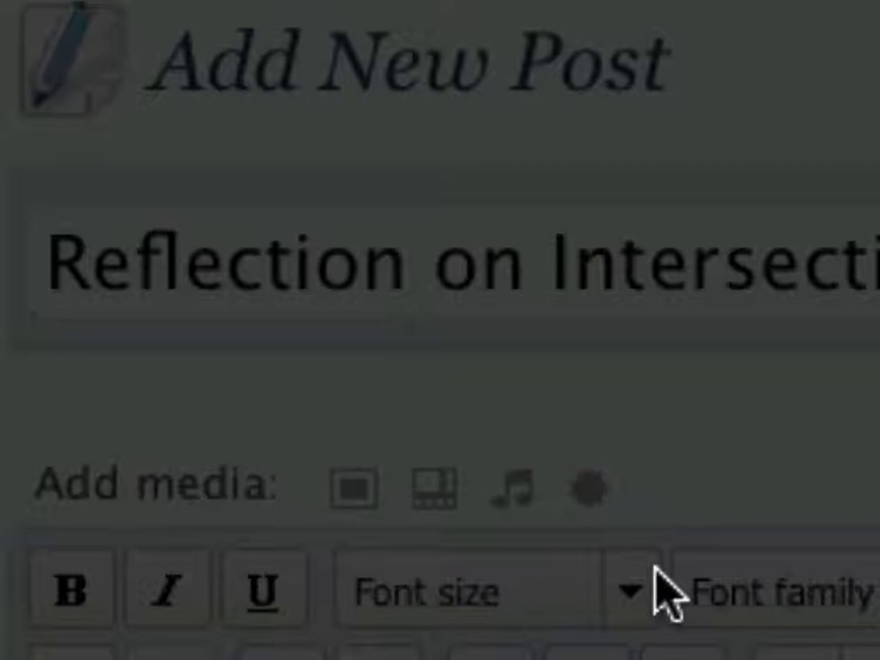
pyautogui.click(500, 487)
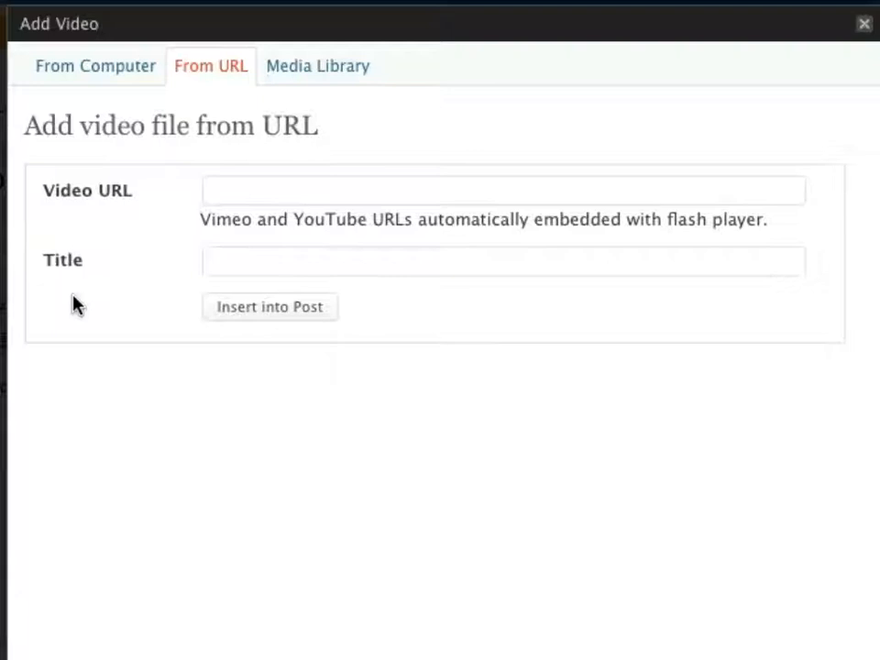
pyautogui.moveTo(127, 307)
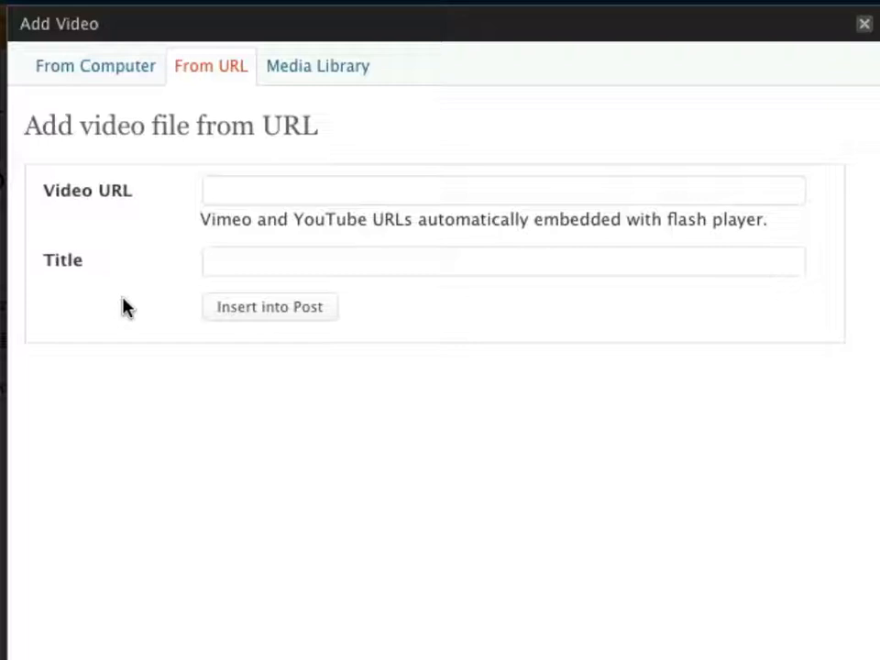
pyautogui.moveTo(161, 296)
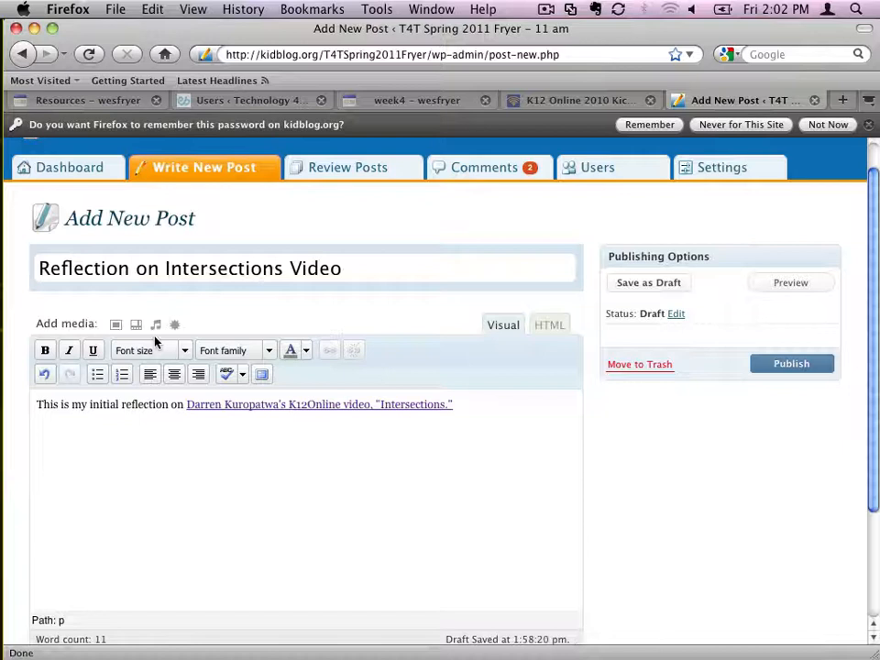
# Paste the blip.tv embed code in HTML view and add a parenthetical note about the reflection coming later
pyautogui.click(549, 325)
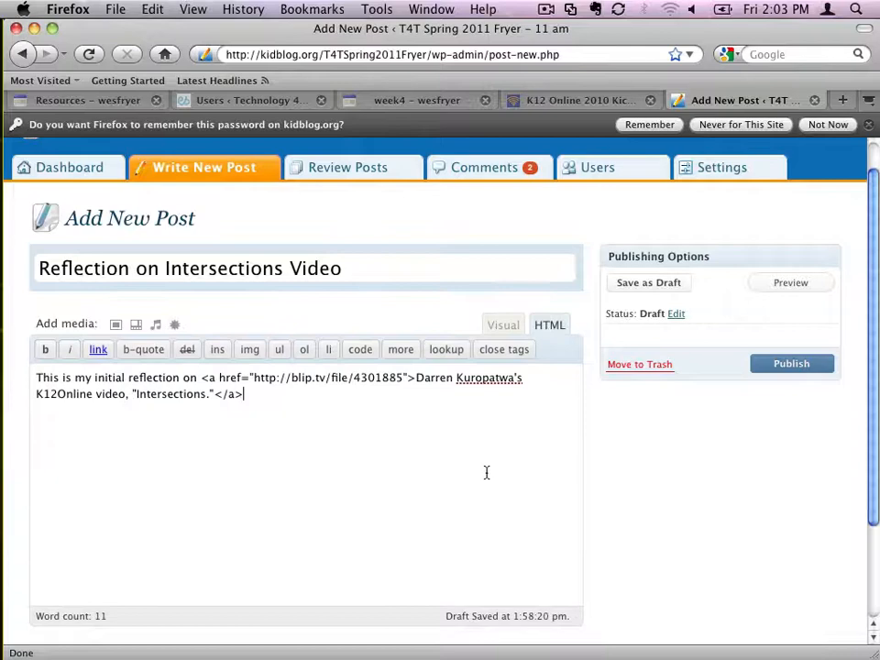
pyautogui.write('<embed src="http://blip.tv/play/hOsmgofbEgI" type="application/x-shockwave-flash" width="480" height="390" allowscriptaccess="always" allowfullscreen="true"></embed>')
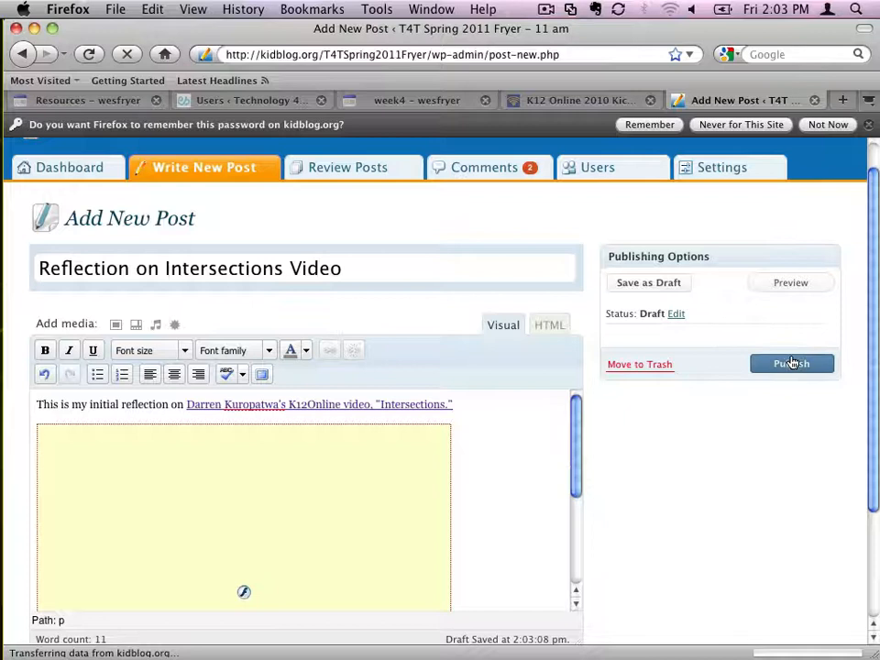
pyautogui.write('(I wil add my reflection')
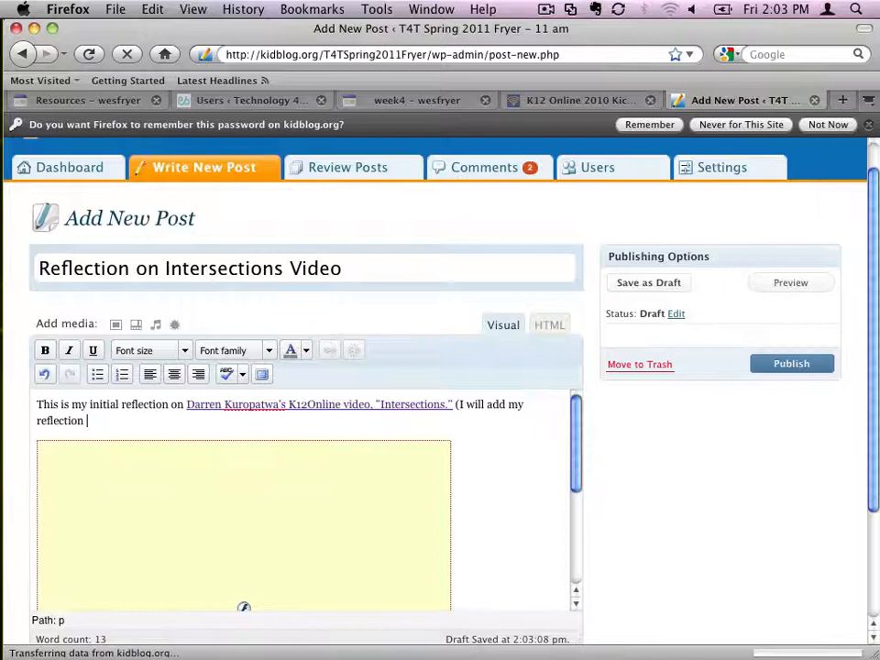
pyautogui.write("later, I'm demonstrating the video embed now)")
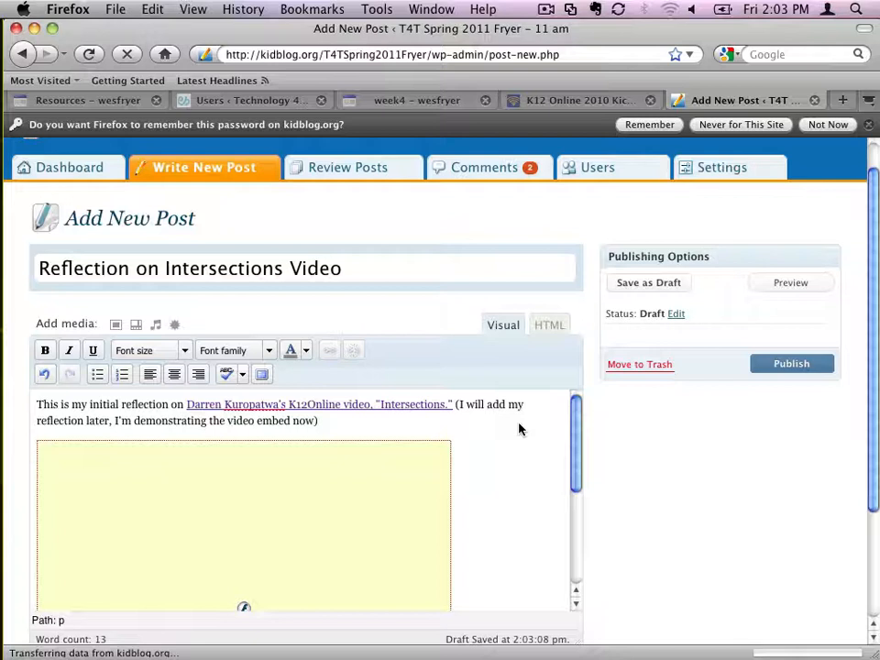
# Publish 'Reflection on Intersections Video' and view the live post
pyautogui.click(792, 363)
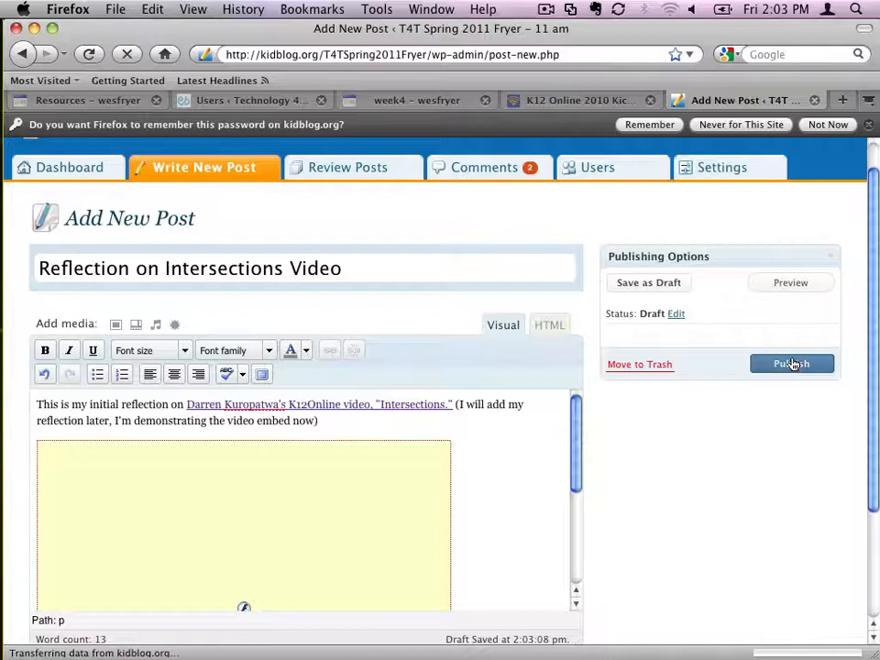
pyautogui.click(791, 364)
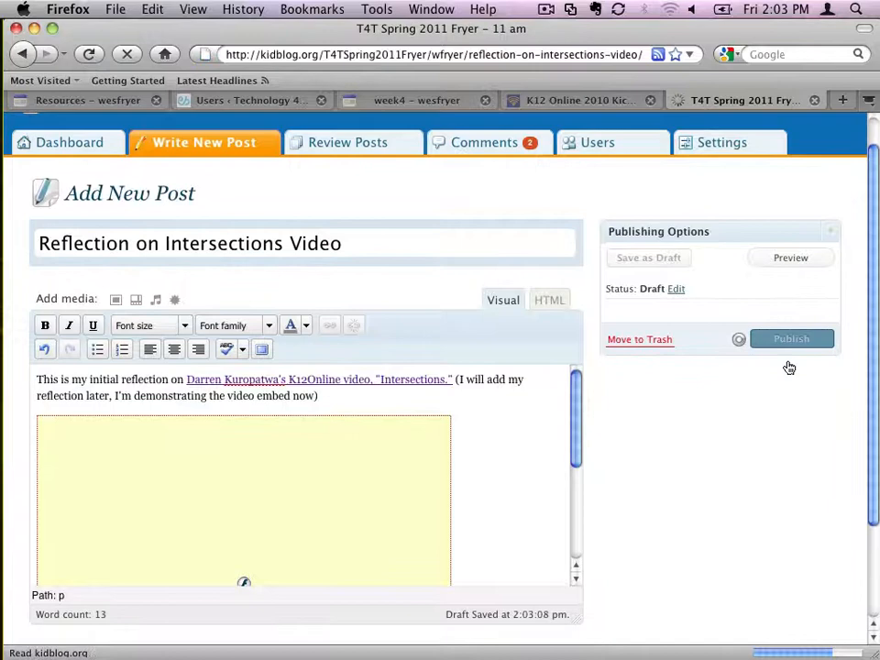
pyautogui.click(792, 339)
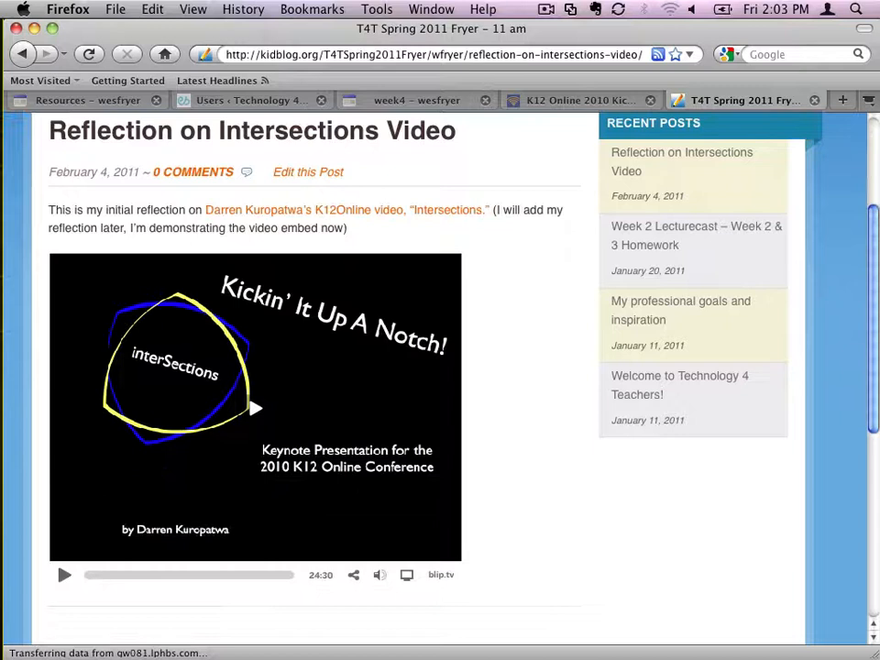
pyautogui.moveTo(394, 225)
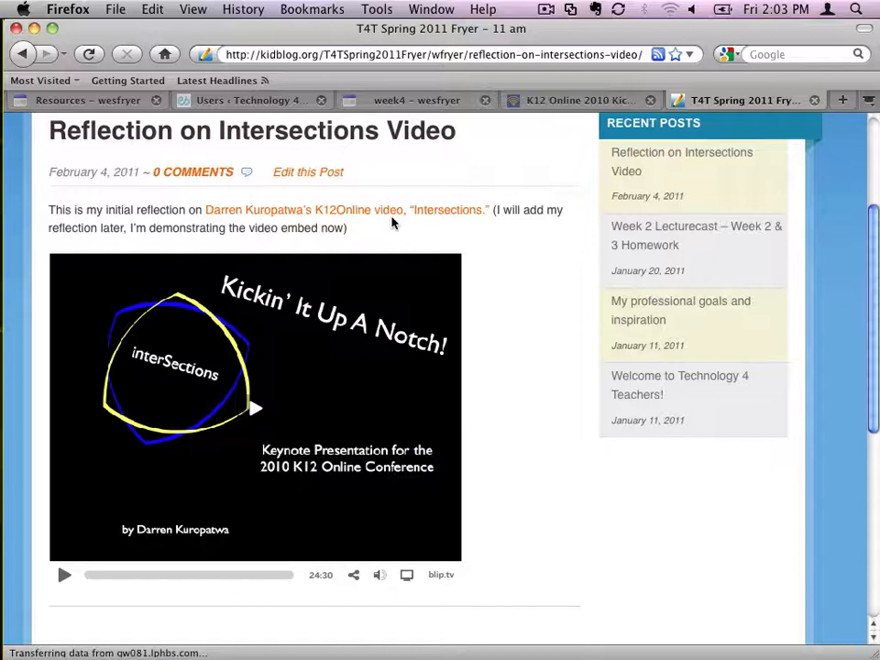